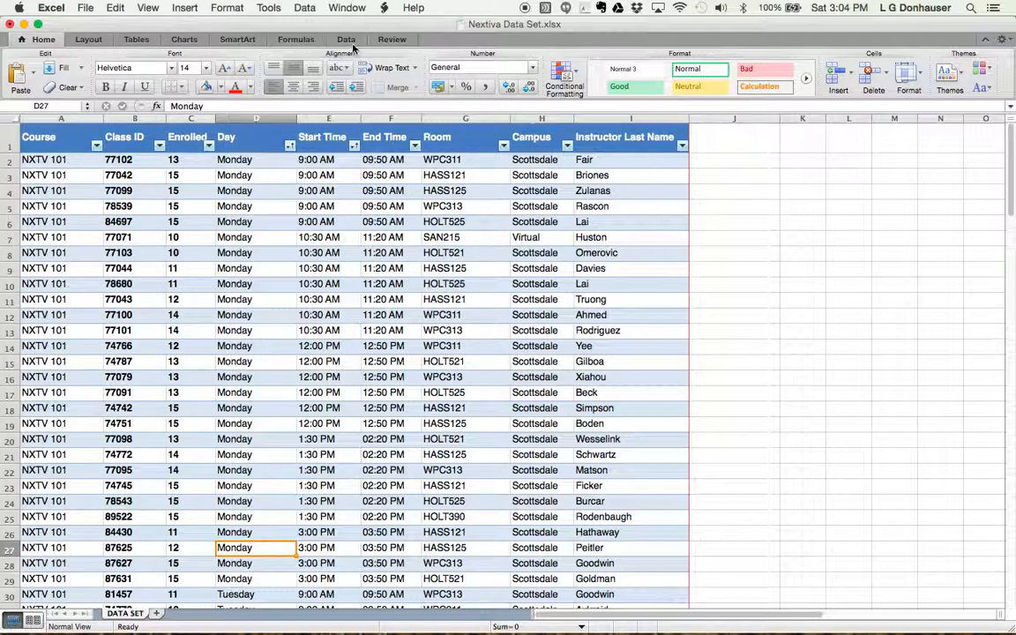
Start a PivotTable from the class data, using Table1 on a new worksheet.
left_click(346, 39)
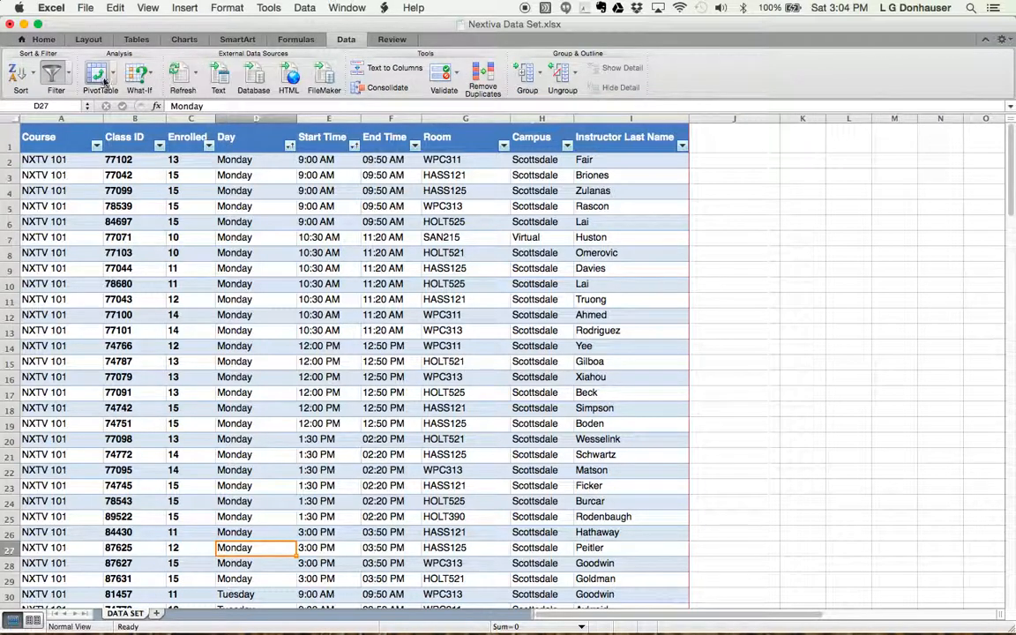
left_click(99, 74)
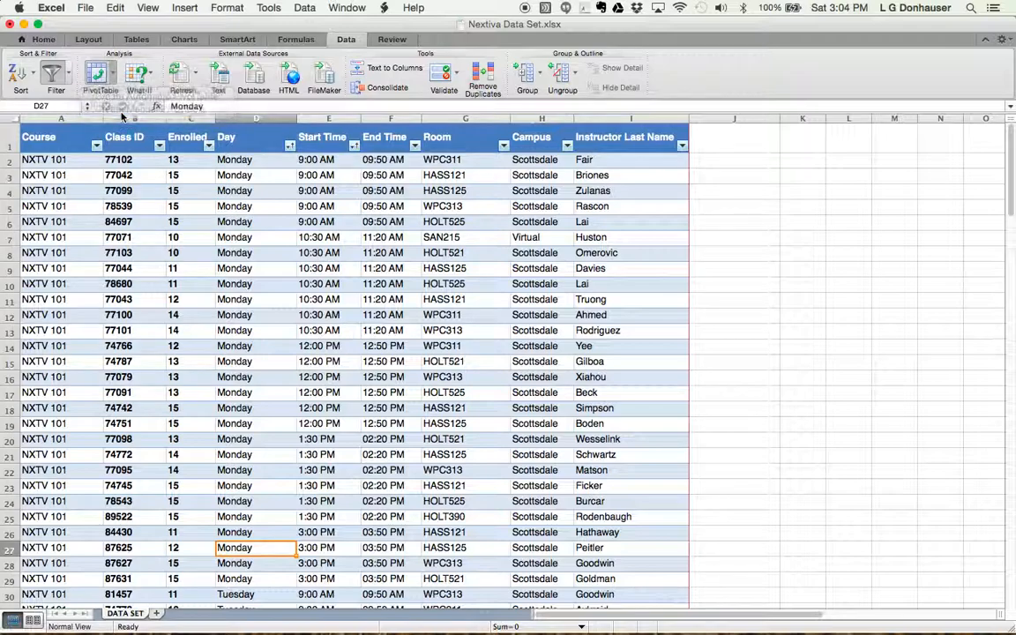
left_click(99, 78)
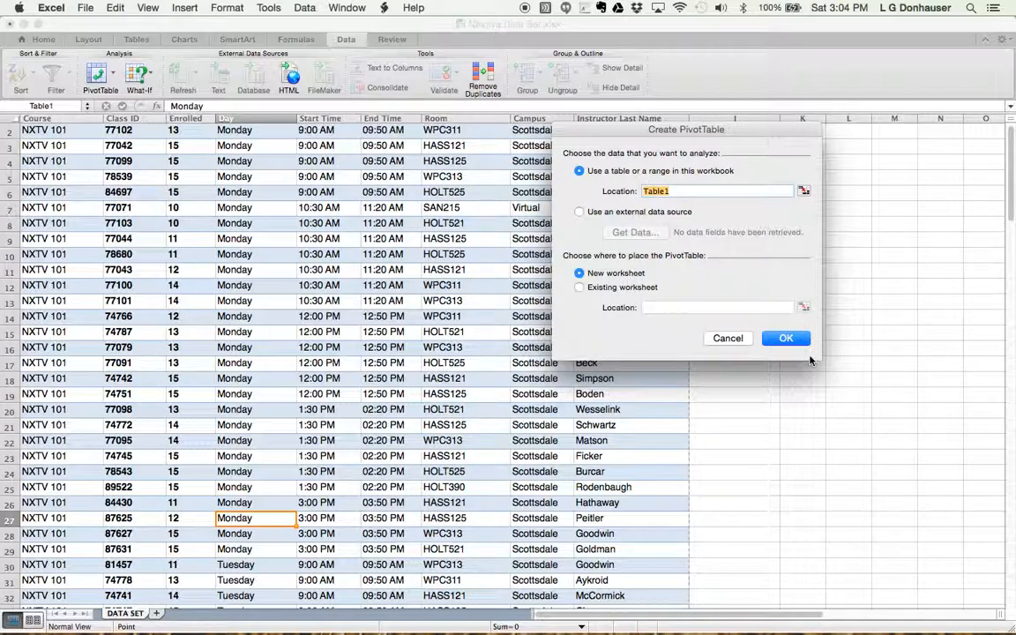
Confirm the dialog to place a blank PivotTable on new worksheet Sheet3.
left_click(785, 339)
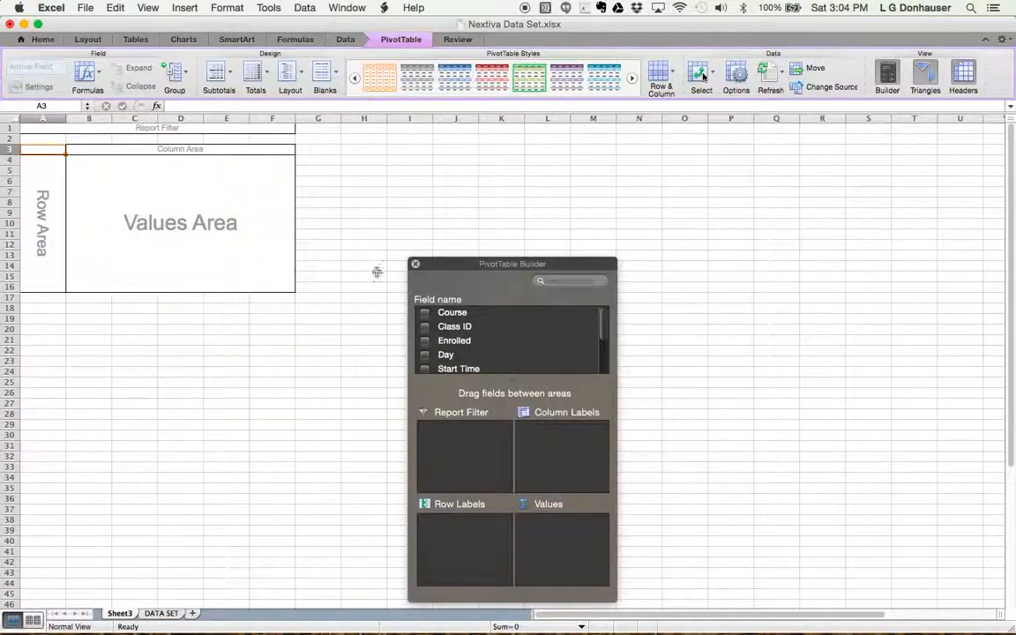
mouse_move(221, 372)
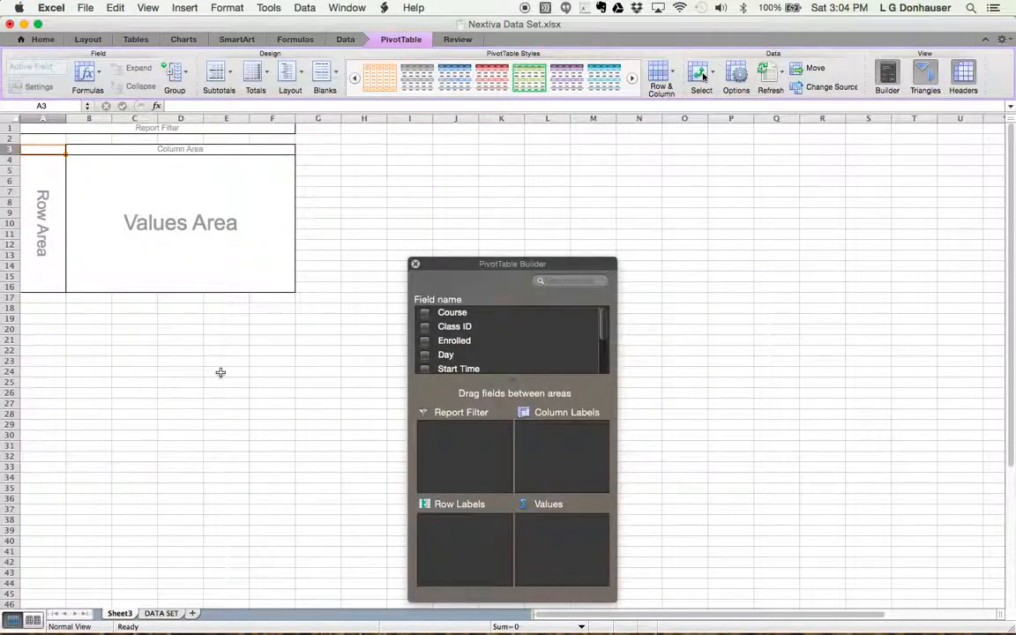
mouse_move(504, 291)
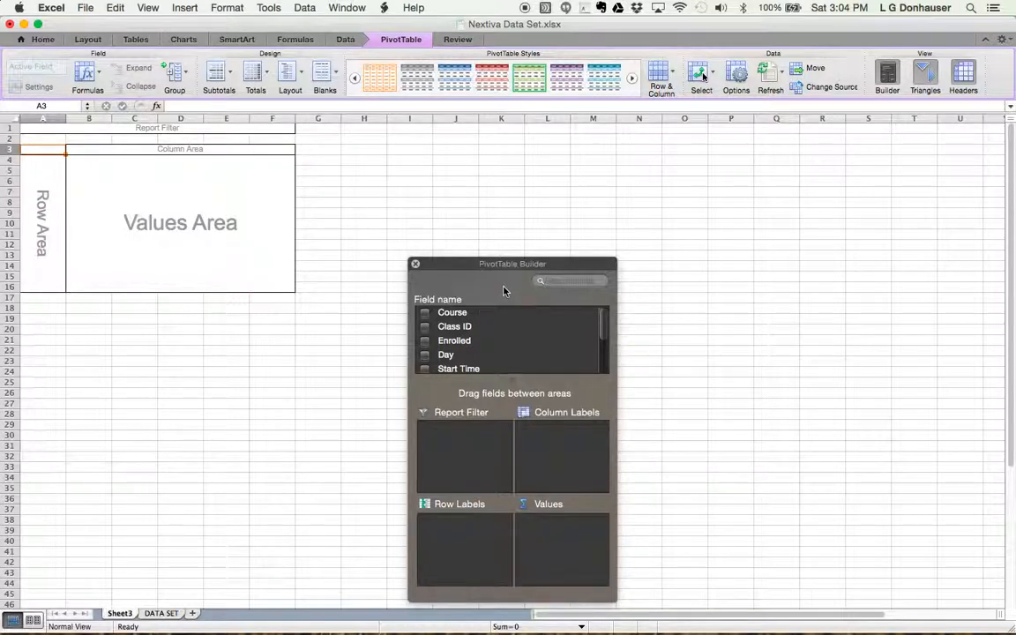
mouse_move(106, 207)
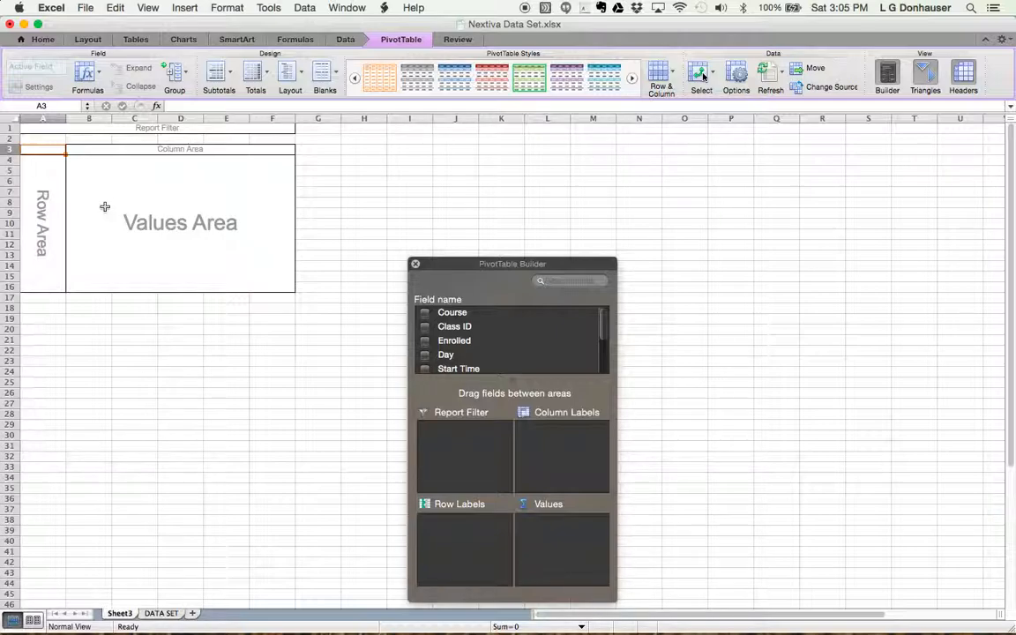
mouse_move(145, 148)
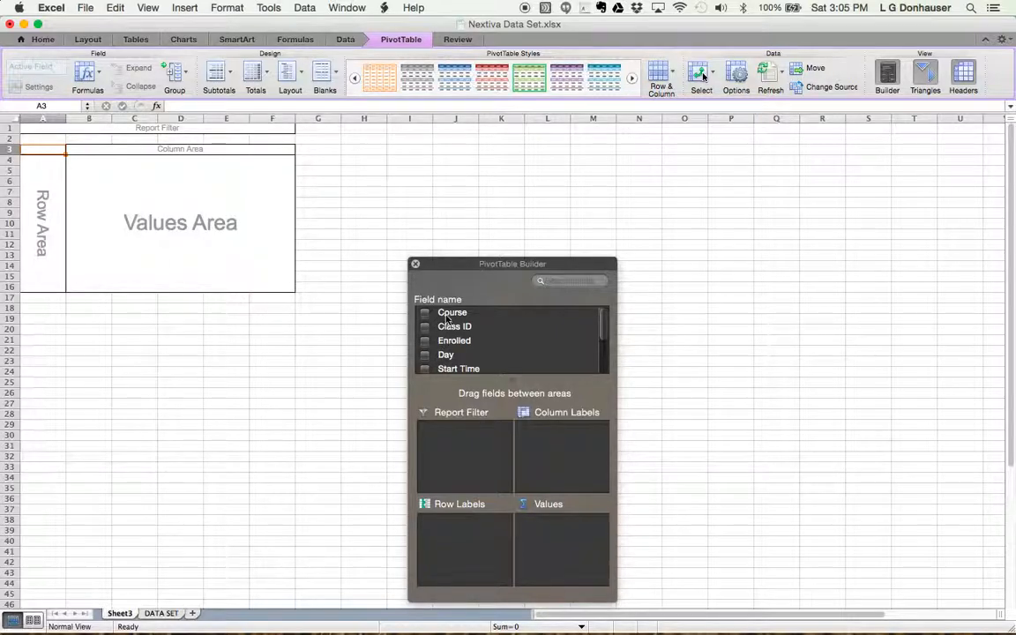
mouse_move(503, 415)
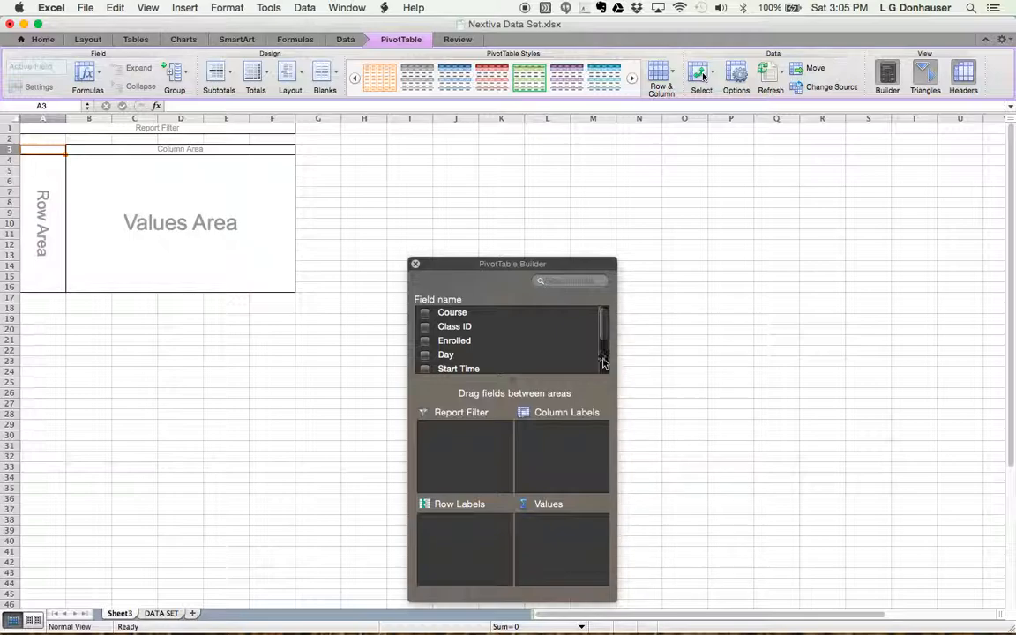
Set Day as rows, Campus as columns and sum of Enrolled as values.
scroll("down", 3)
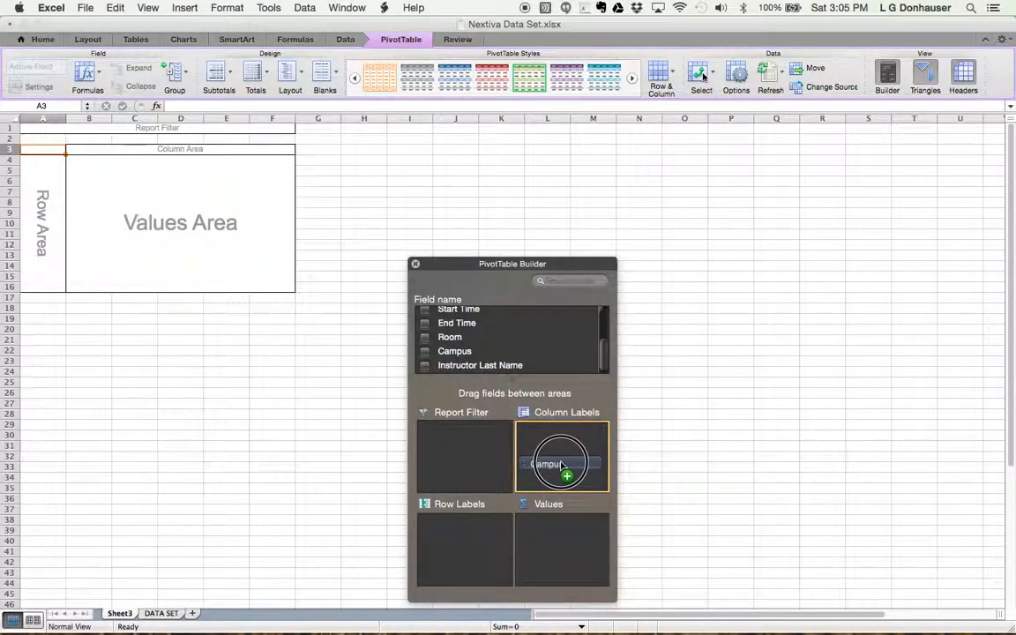
left_click_drag(456, 351, 561, 459)
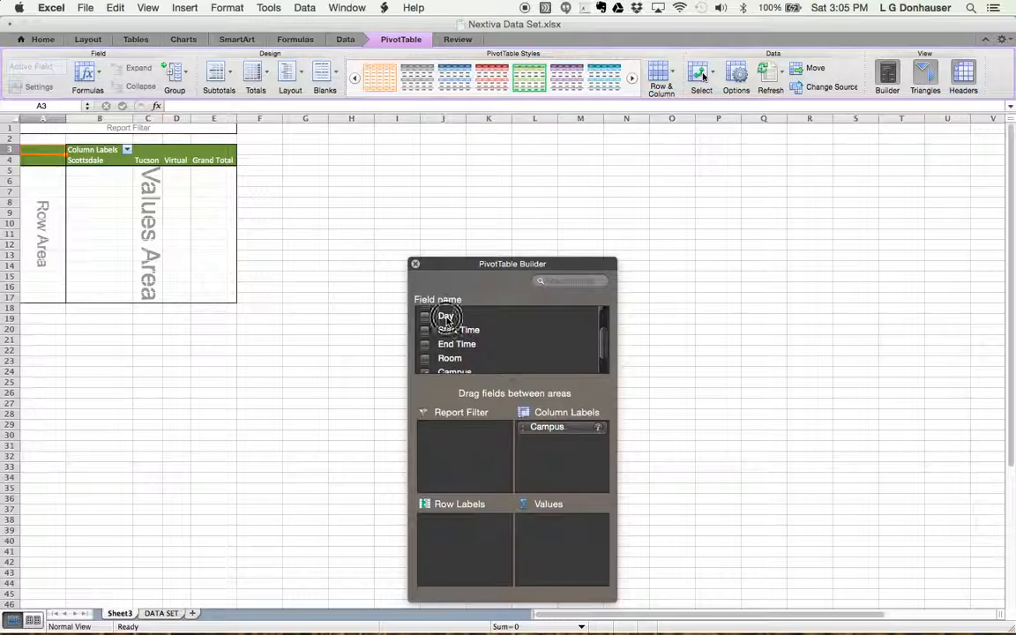
left_click_drag(445, 315, 441, 519)
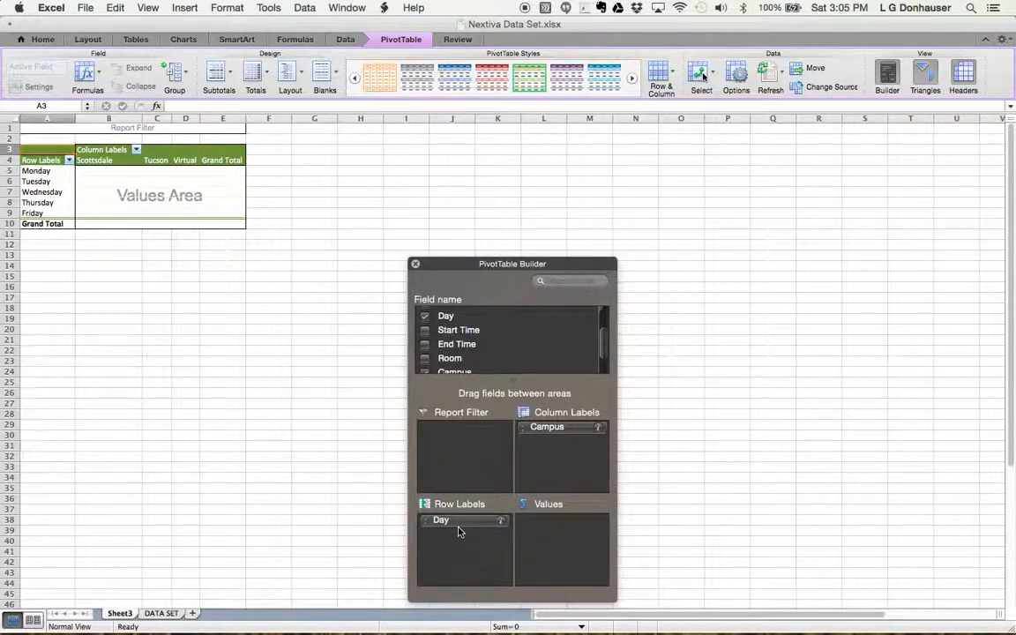
mouse_move(565, 536)
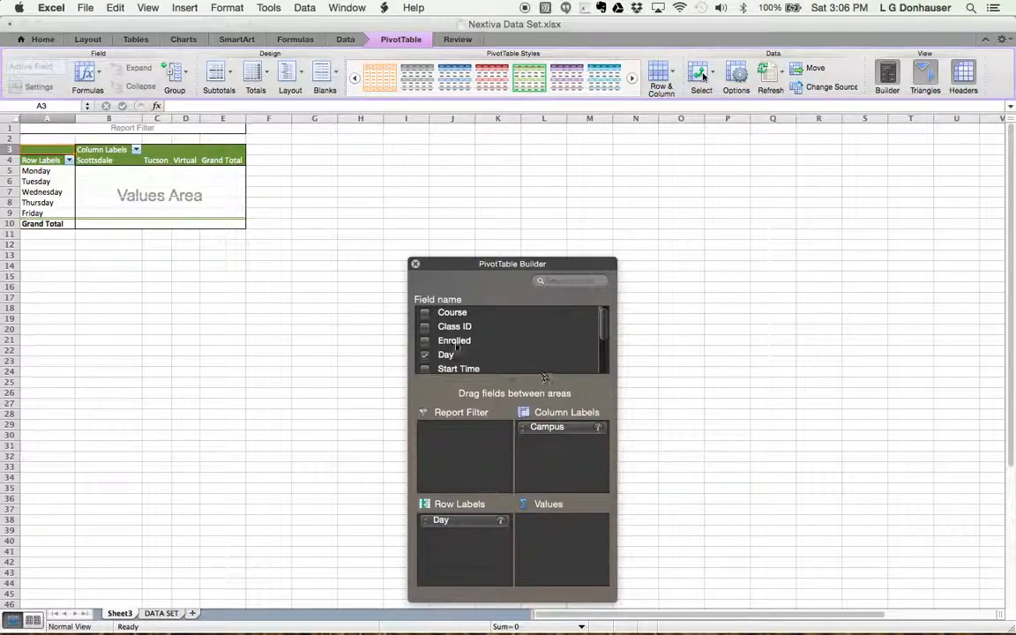
left_click_drag(455, 341, 574, 536)
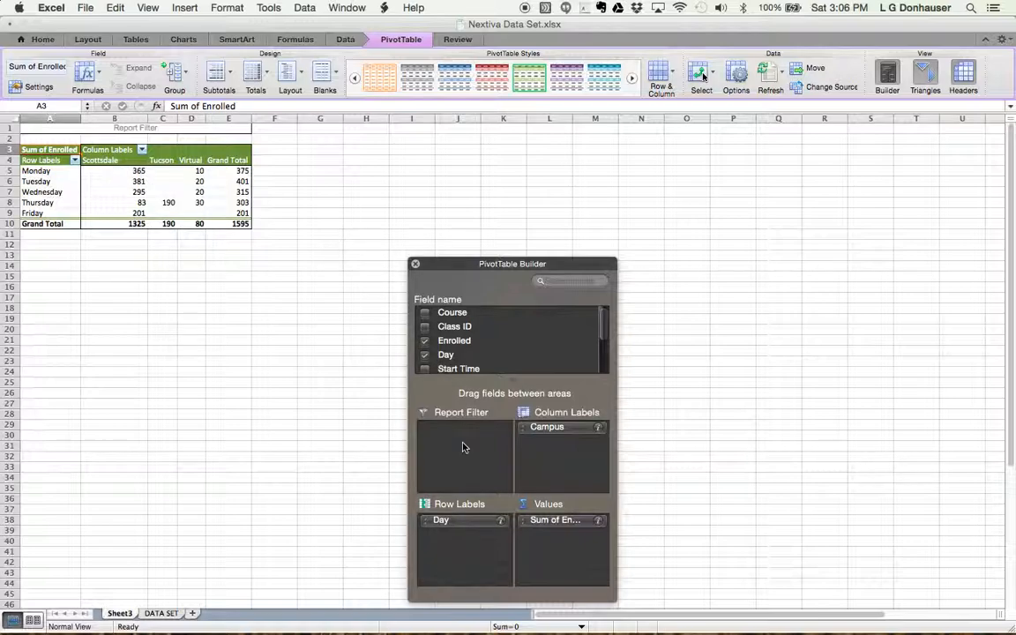
Nest Start Time beneath Day in the row labels.
scroll("down", 3)
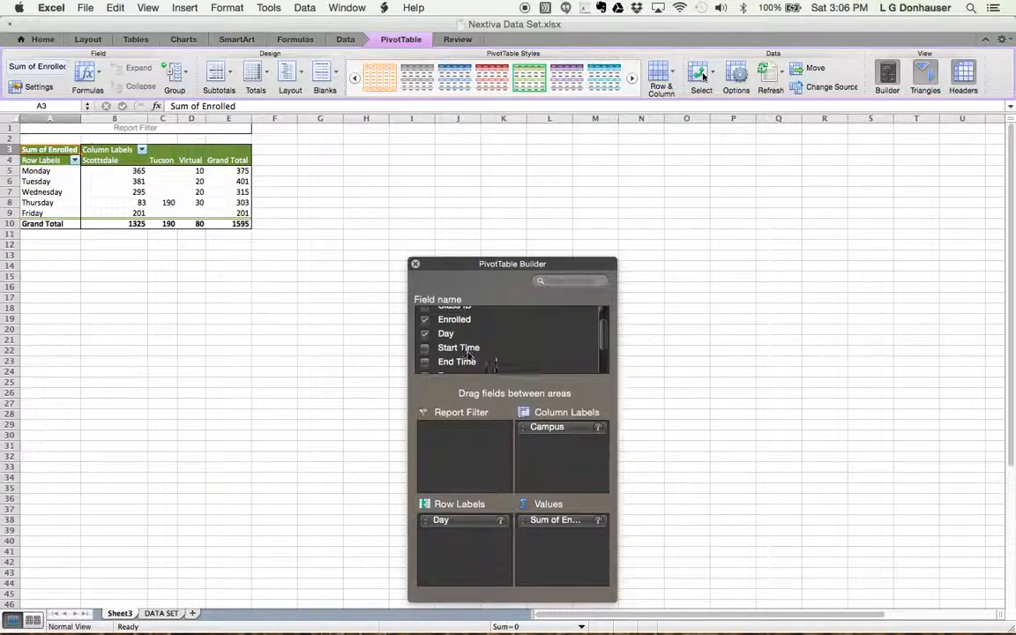
left_click(458, 348)
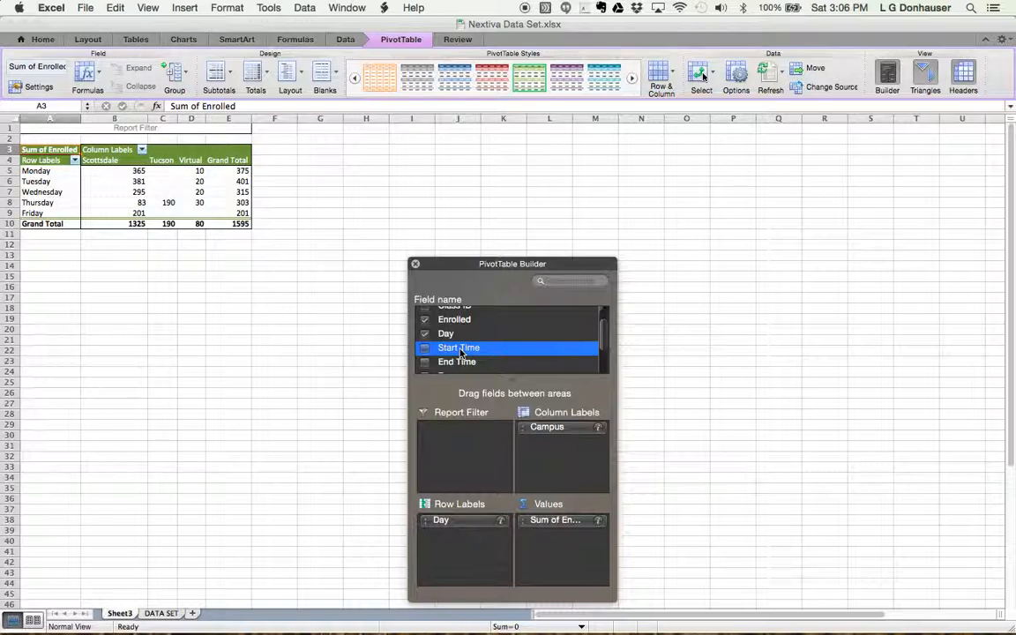
left_click_drag(459, 348, 466, 537)
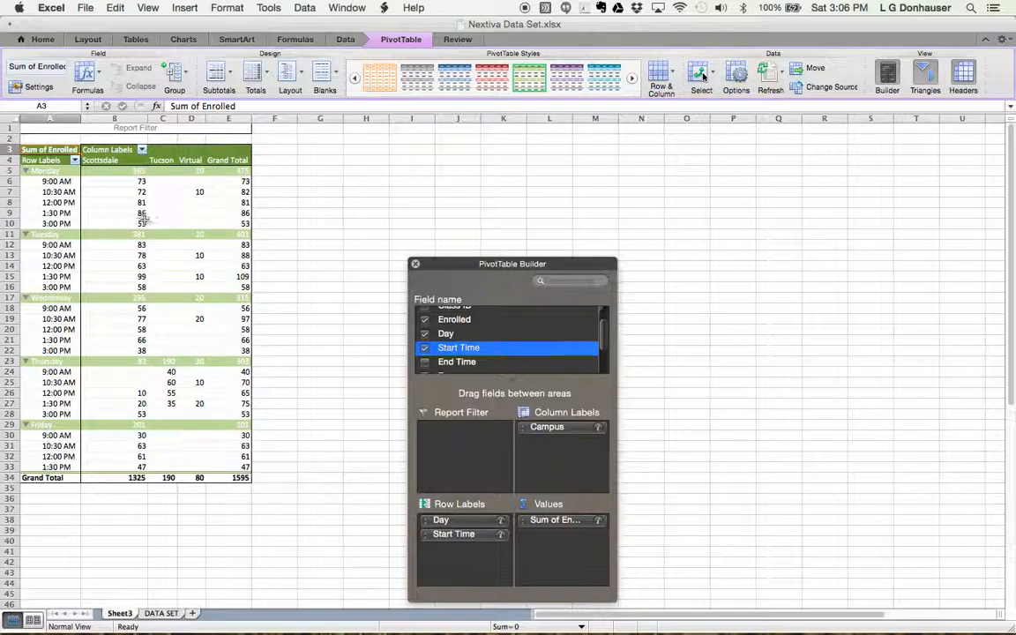
mouse_move(183, 225)
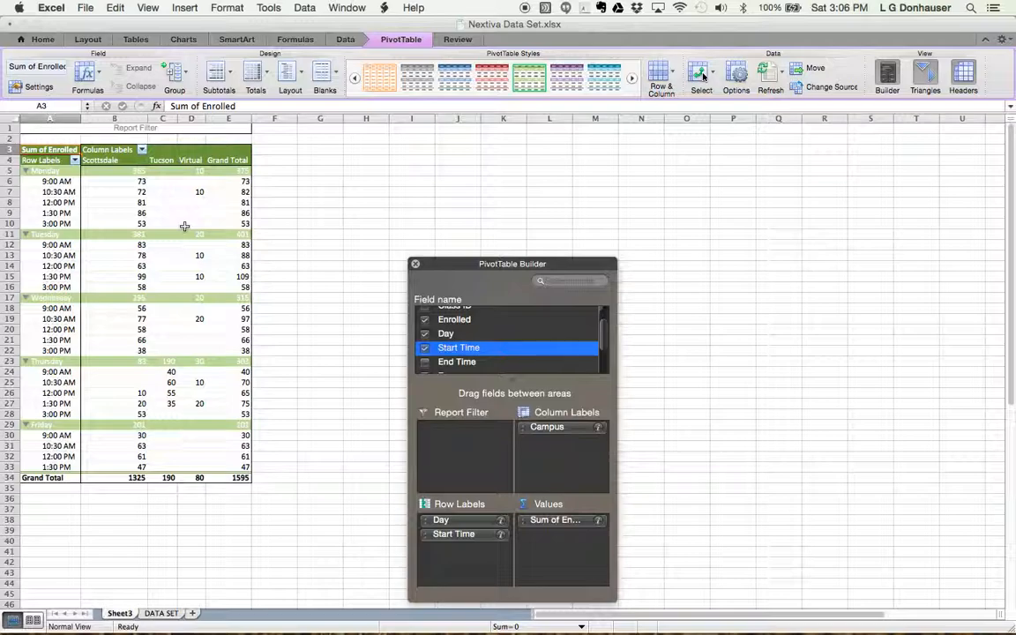
mouse_move(116, 197)
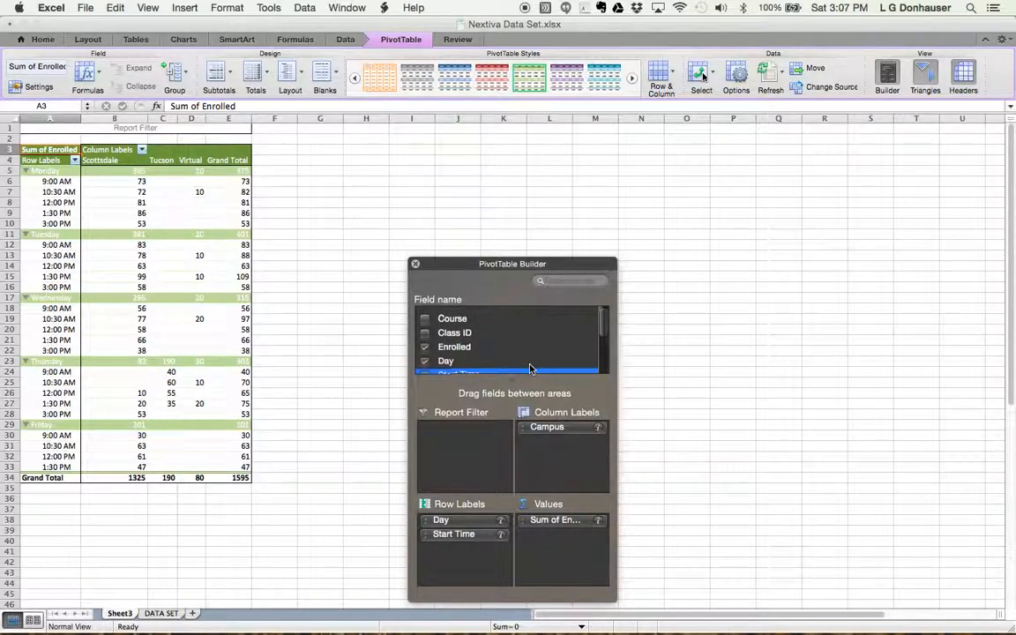
Filter the Campus column labels to show only Scottsdale.
left_click(459, 369)
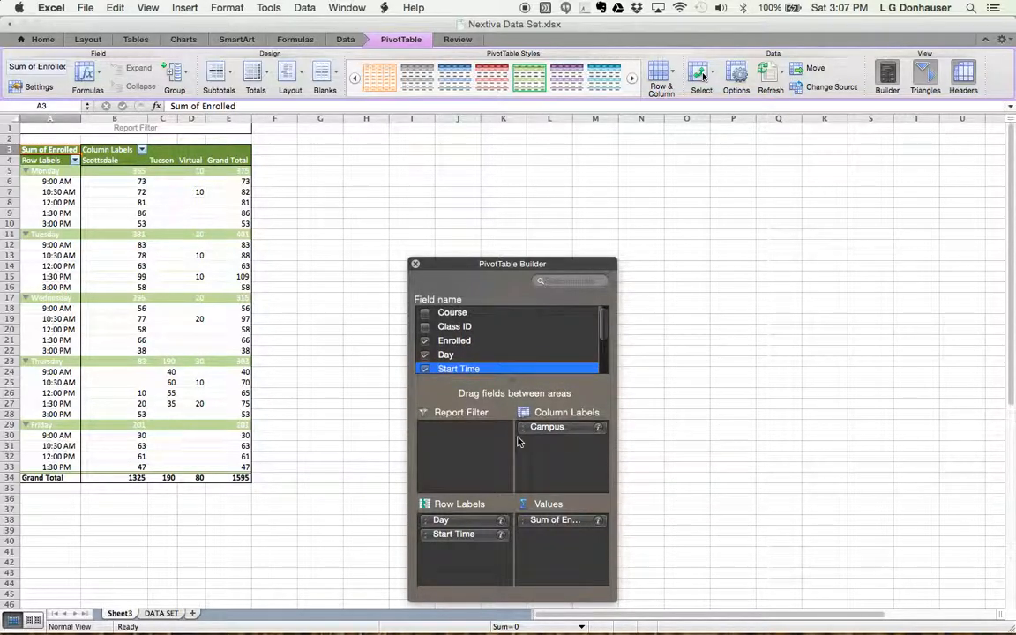
left_click(141, 159)
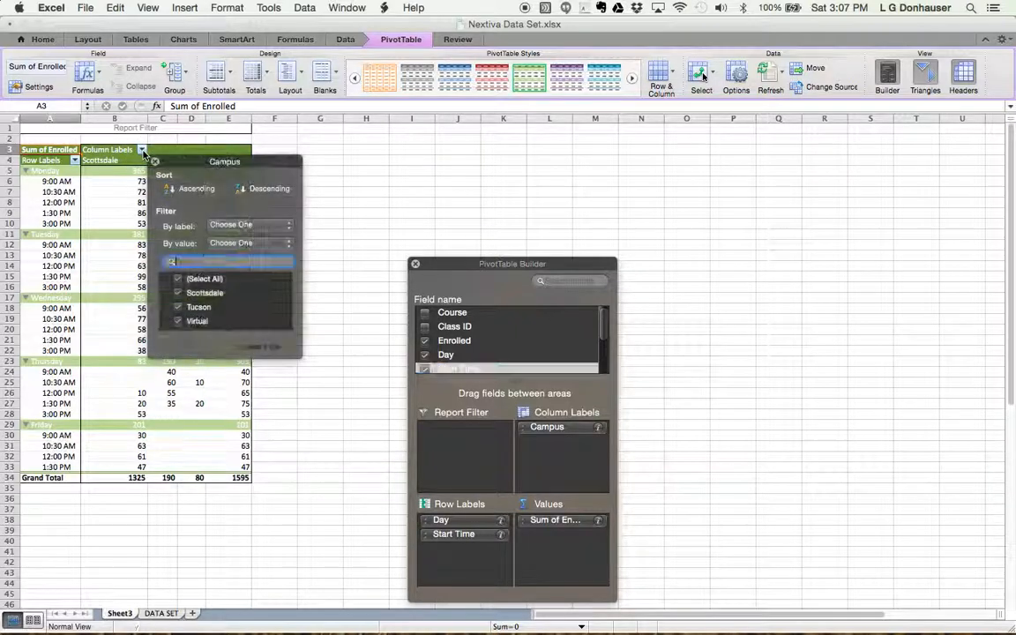
left_click(176, 279)
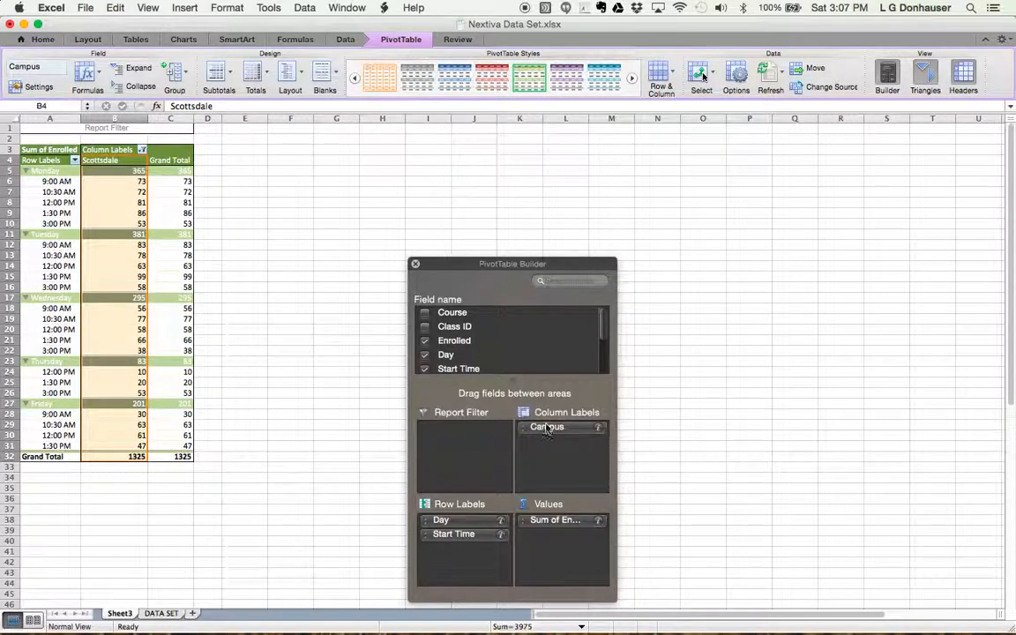
Move Campus to the report filter and include Tucson with Scottsdale, totalling 1,515.
left_click_drag(547, 425, 450, 425)
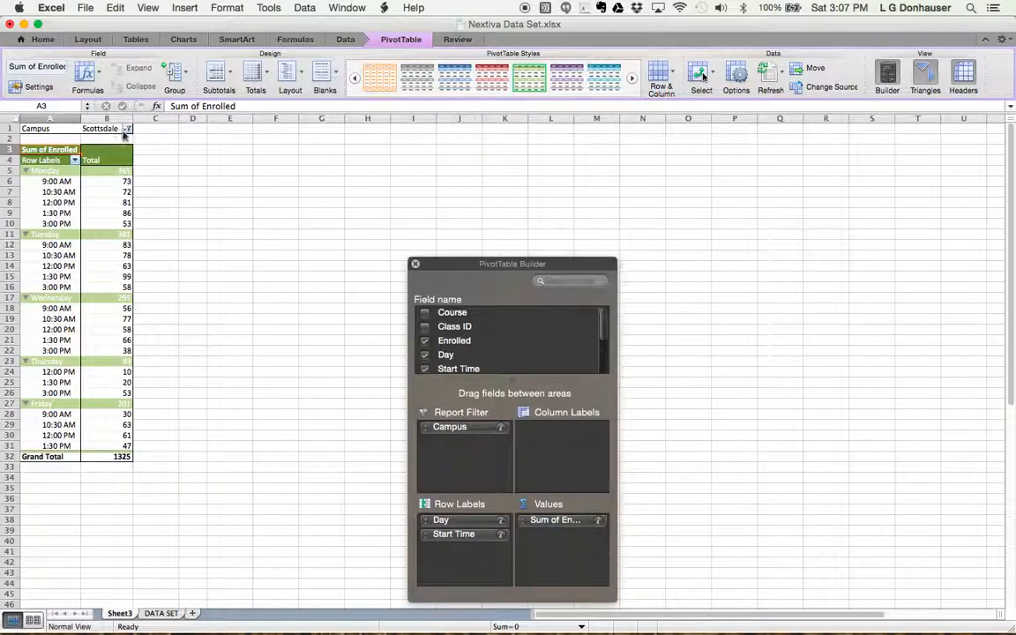
left_click(127, 127)
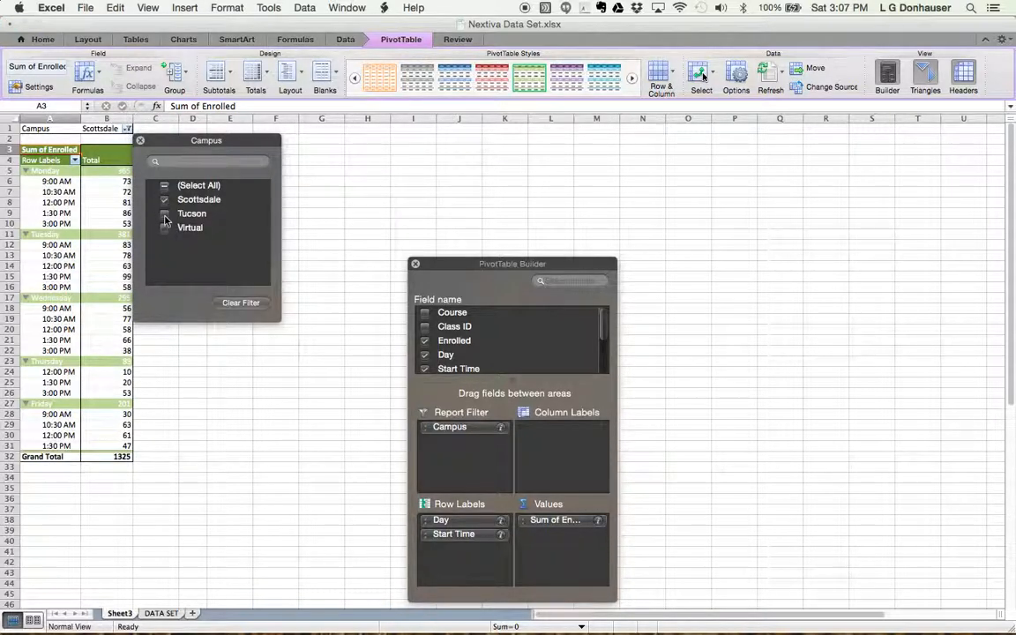
left_click(164, 214)
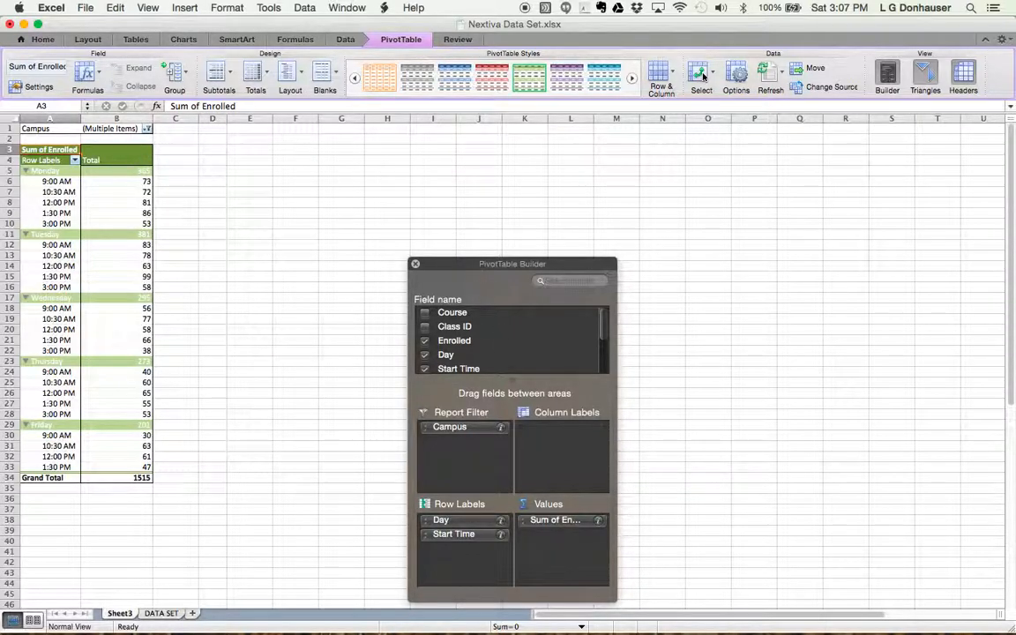
mouse_move(540, 418)
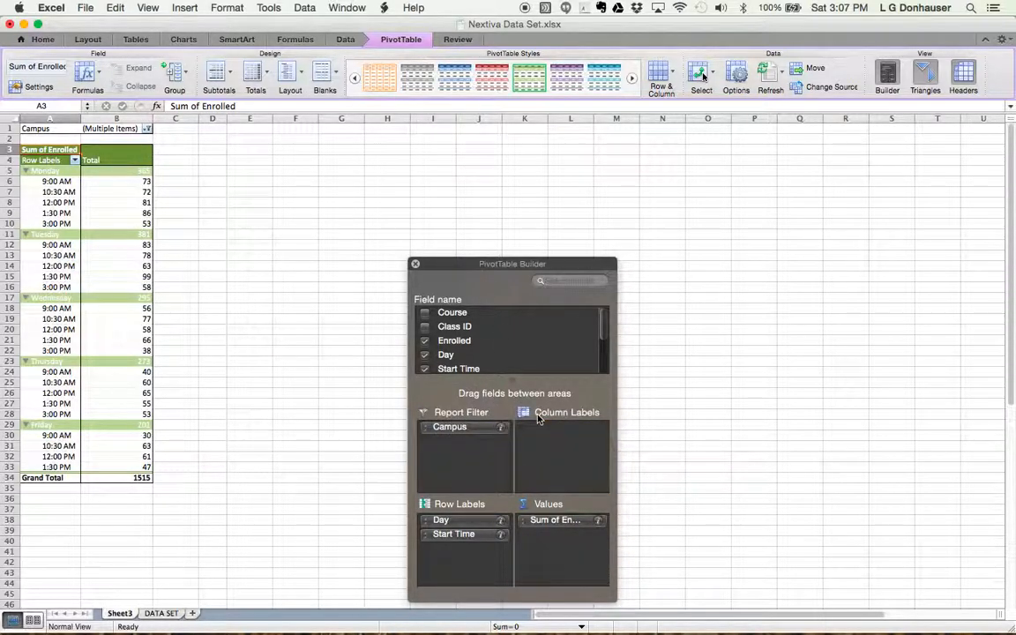